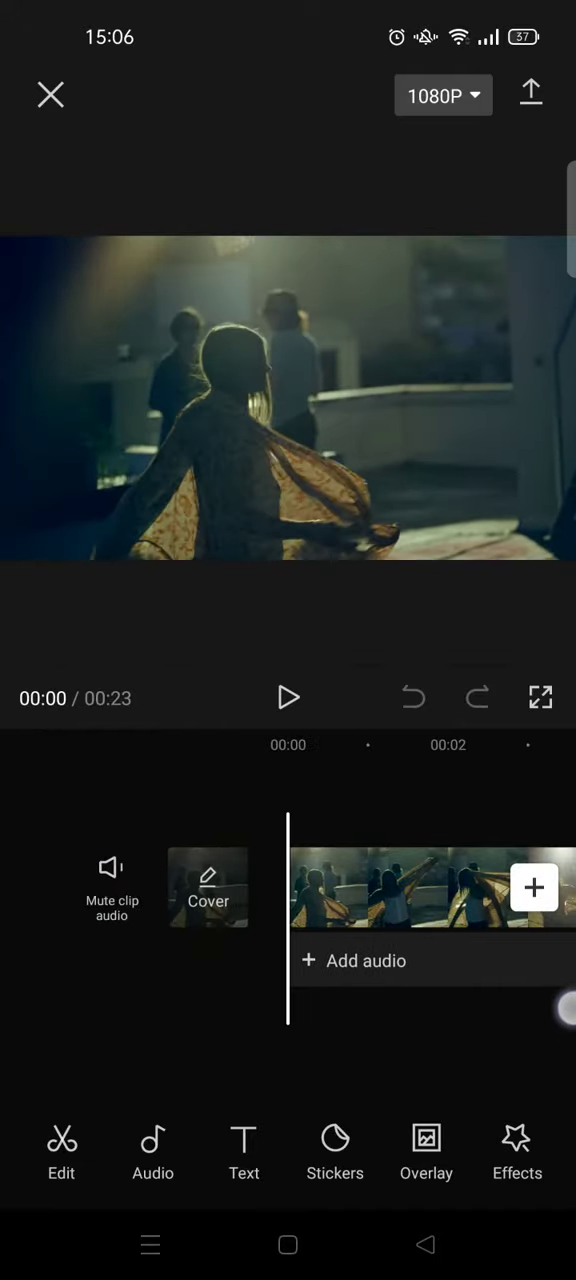
Step: Play the clip preview and pause it at about 00:02
left_click(289, 698)
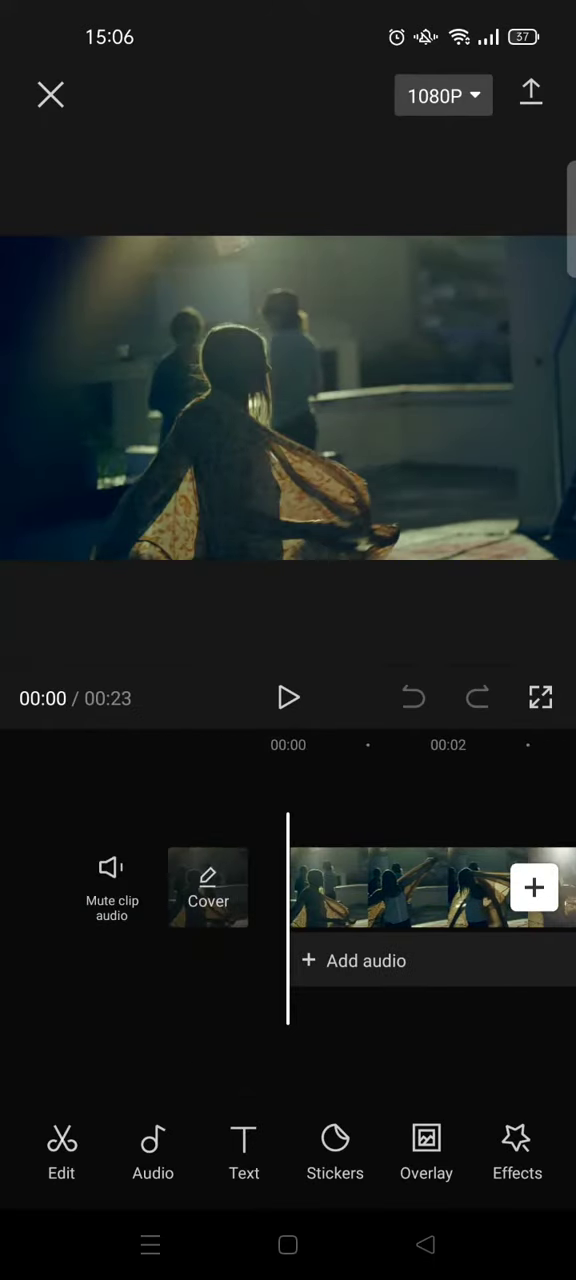
left_click(289, 698)
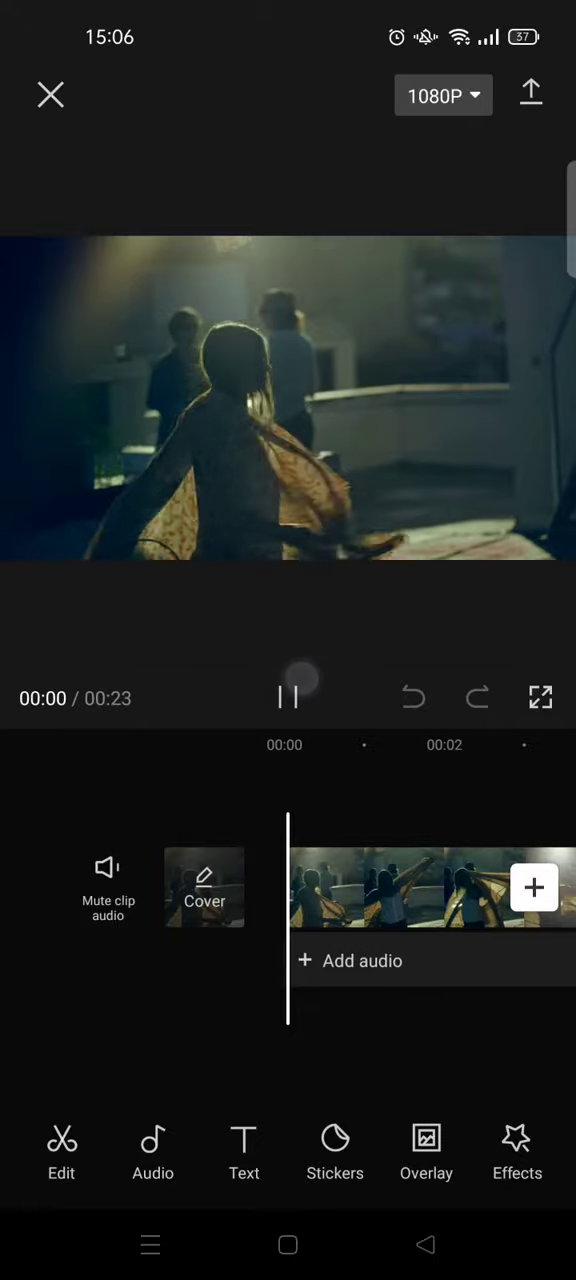
left_click(288, 698)
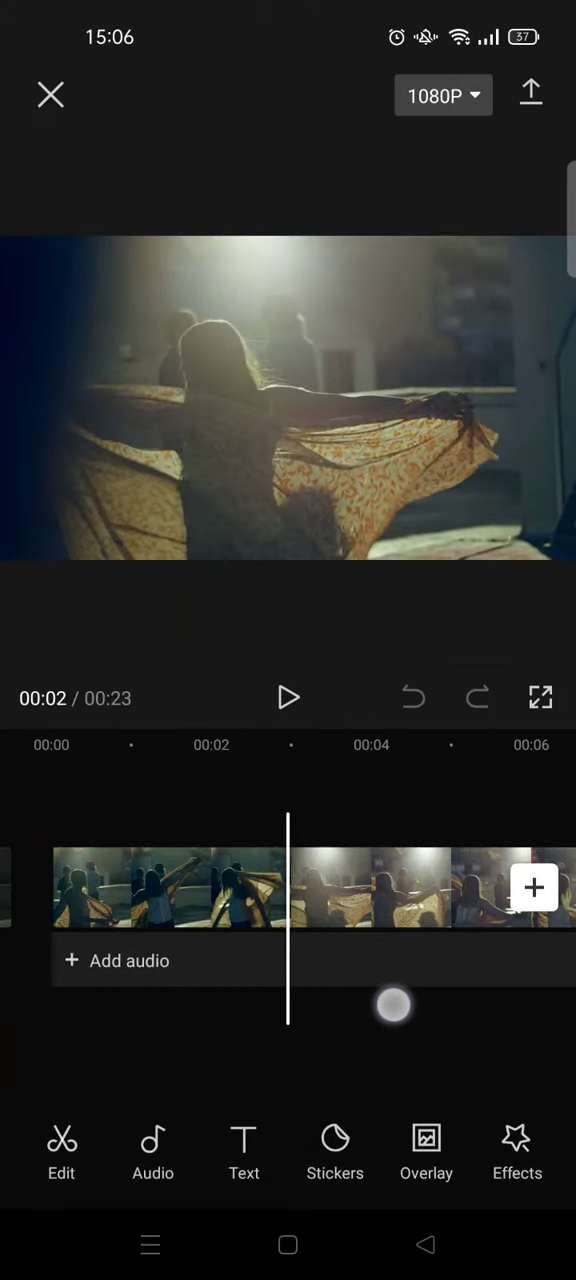
Step: Split the clip at the playhead and select the 18.5-second second part
left_click(160, 888)
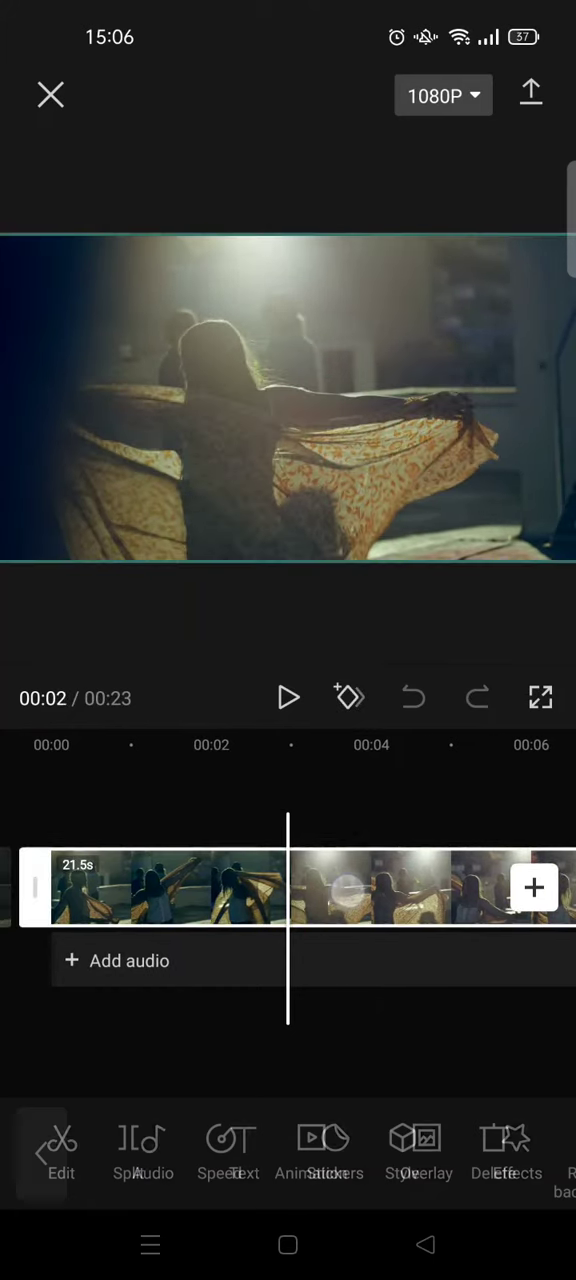
left_click(150, 888)
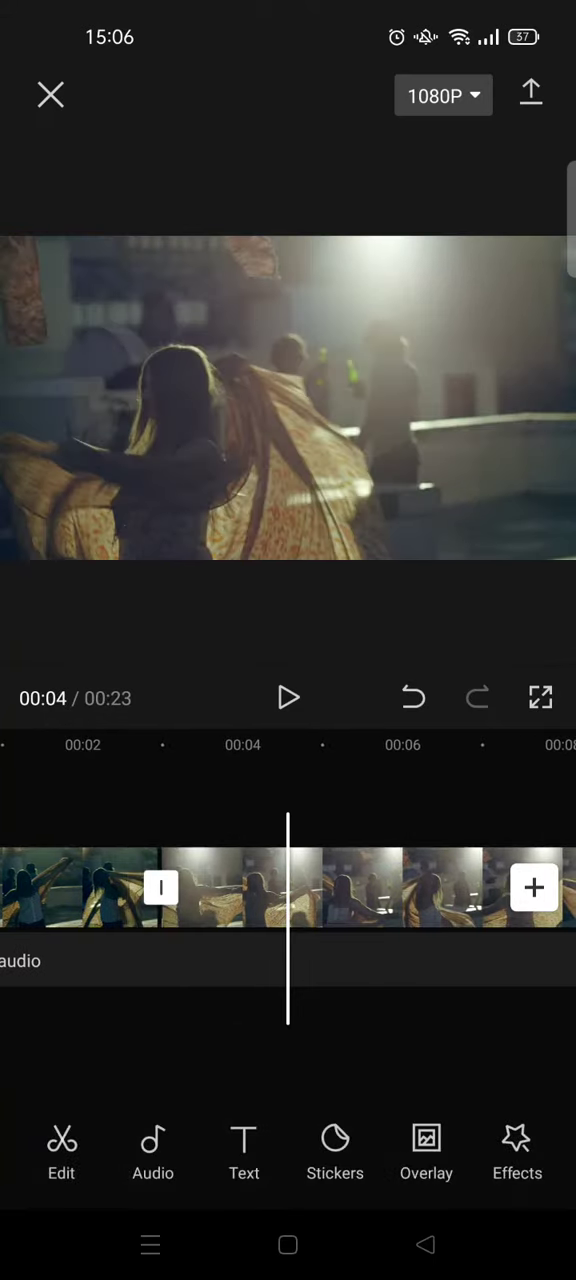
left_click(240, 888)
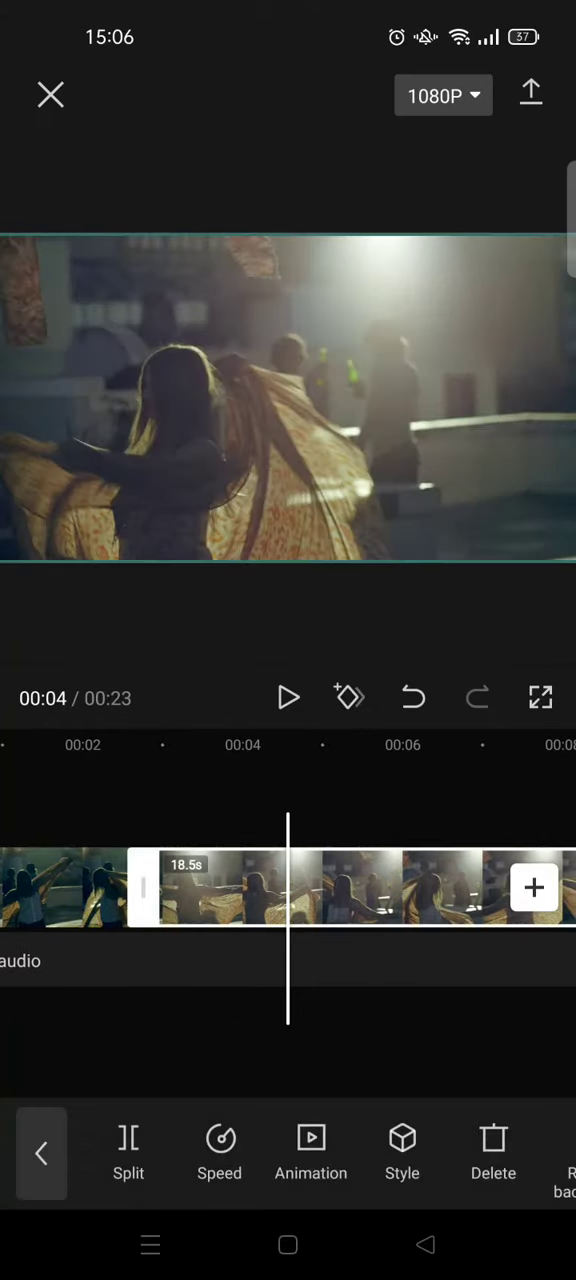
Step: Open Style for the second part and scroll toward Auto Velocity
left_click(401, 1155)
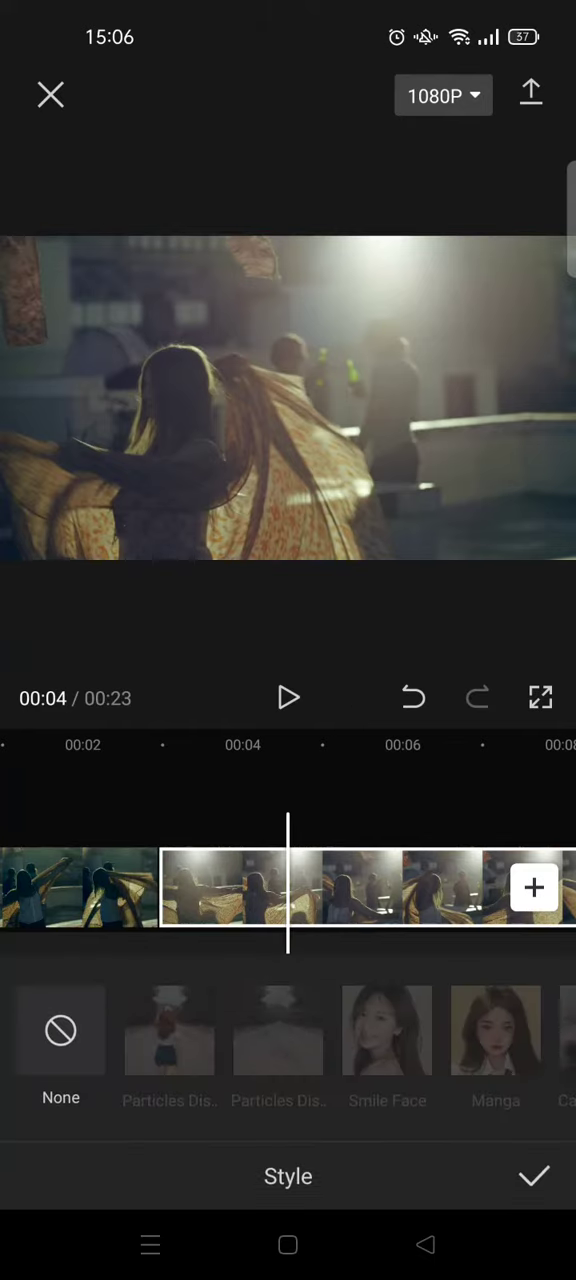
scroll("left", 3)
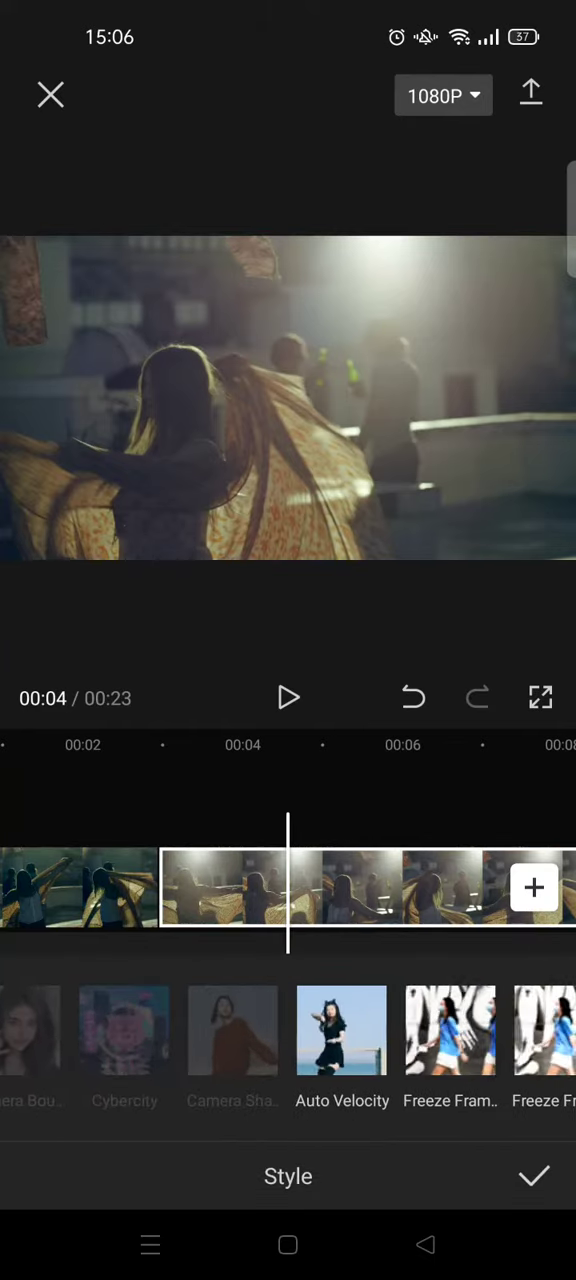
scroll("left", 3)
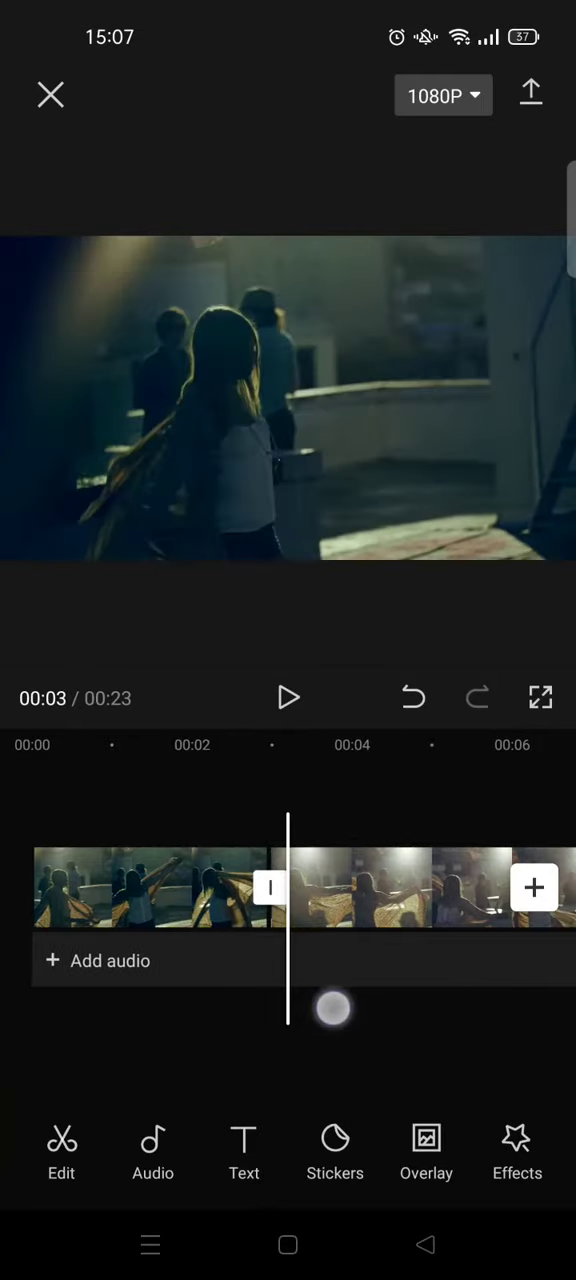
left_click(289, 698)
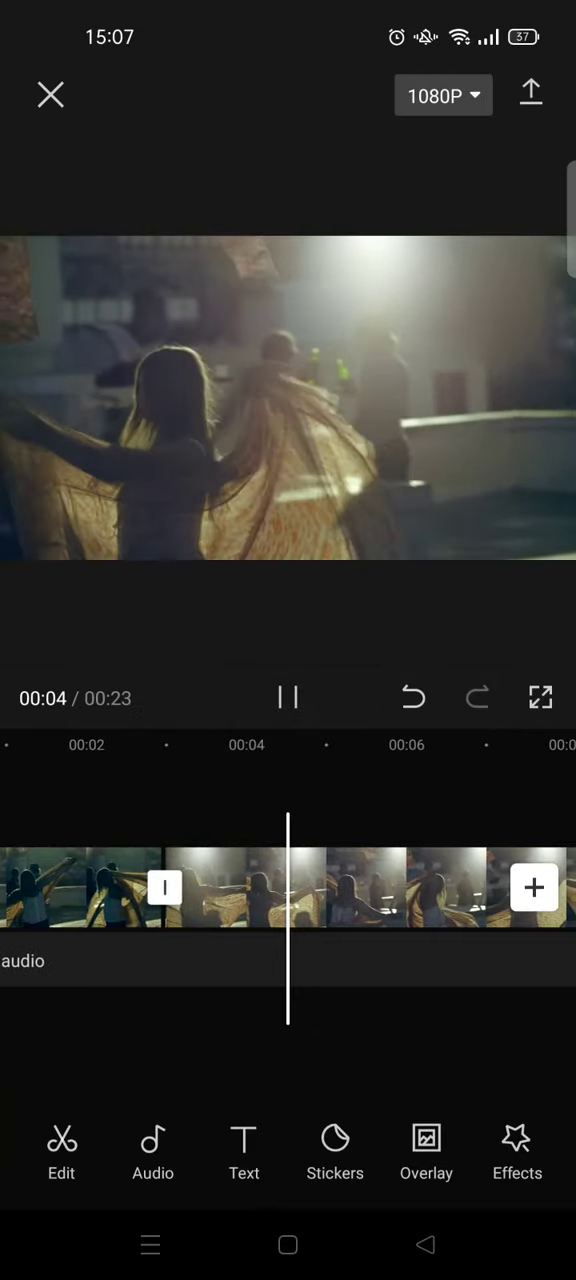
left_click(288, 698)
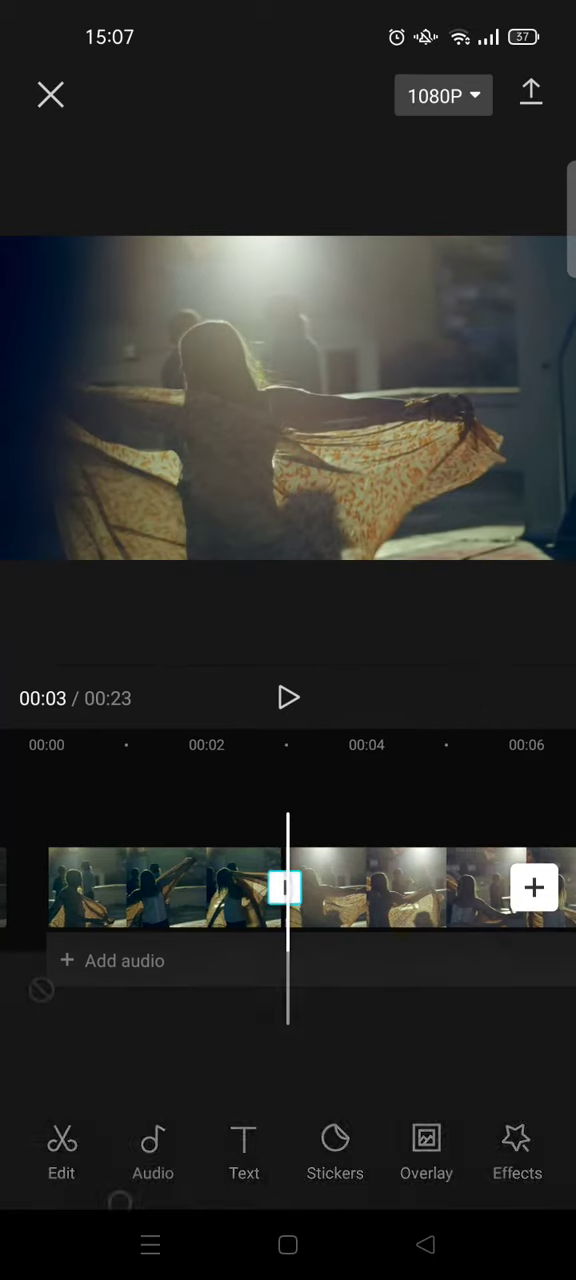
Step: Add the Camera 'Pull in' transition at the cut between the parts and confirm
left_click(285, 888)
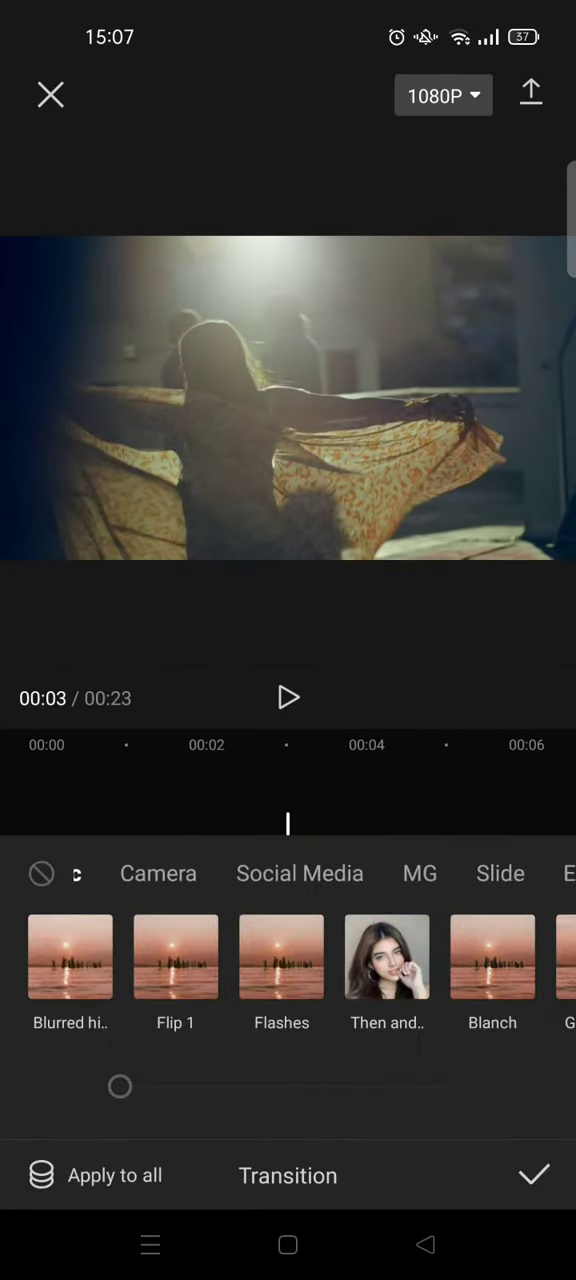
scroll("left", 3)
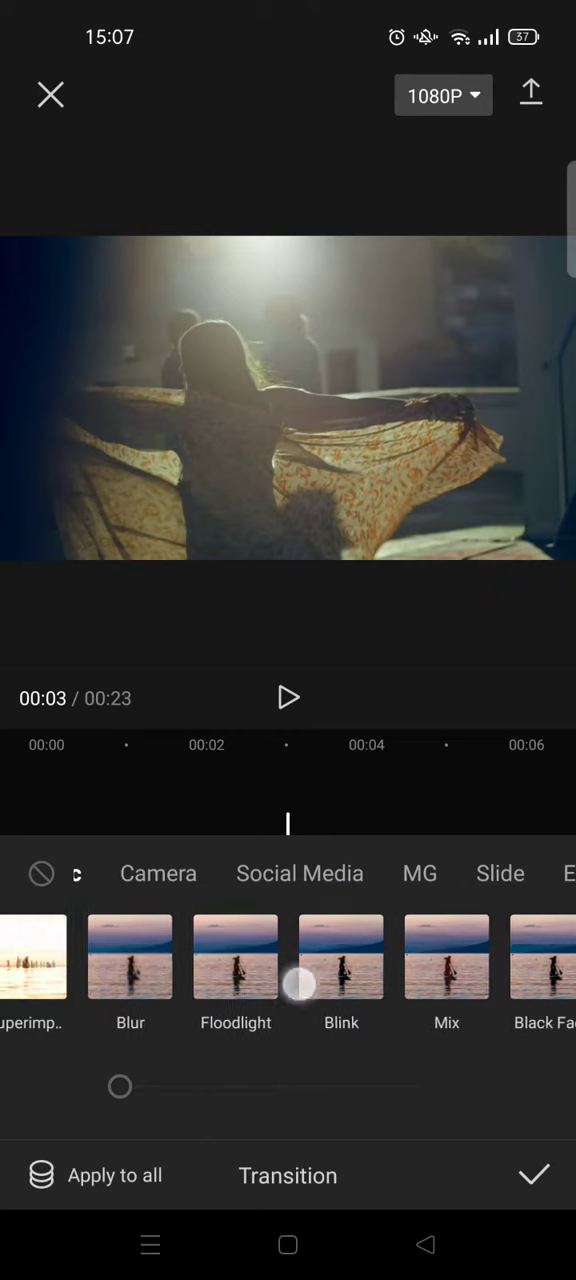
left_click(158, 873)
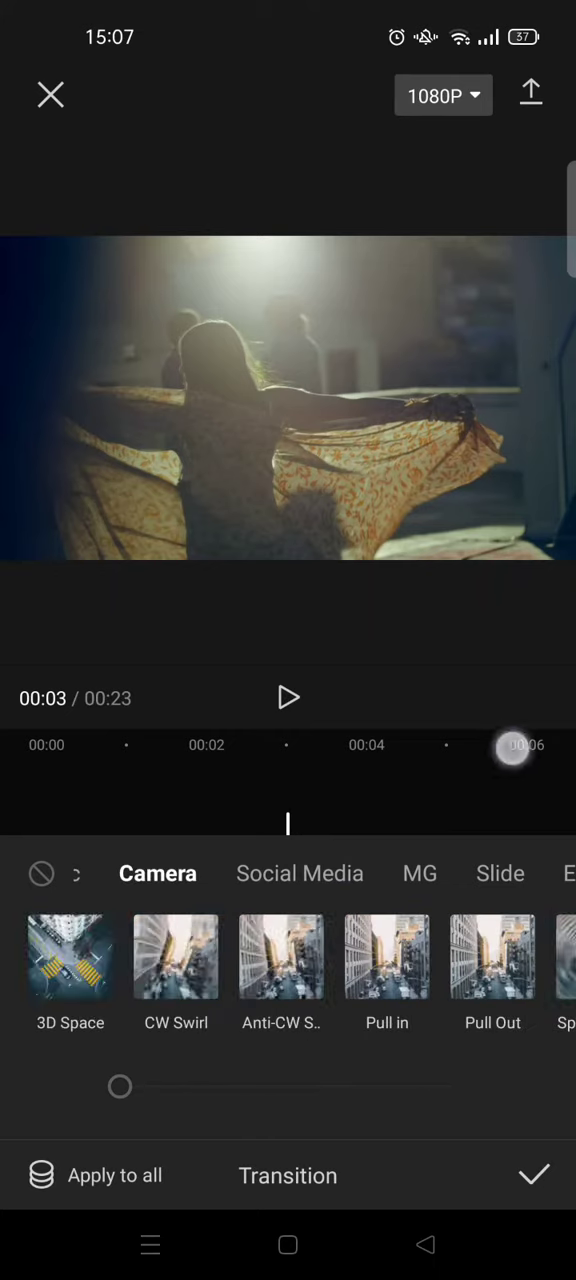
scroll("left", 3)
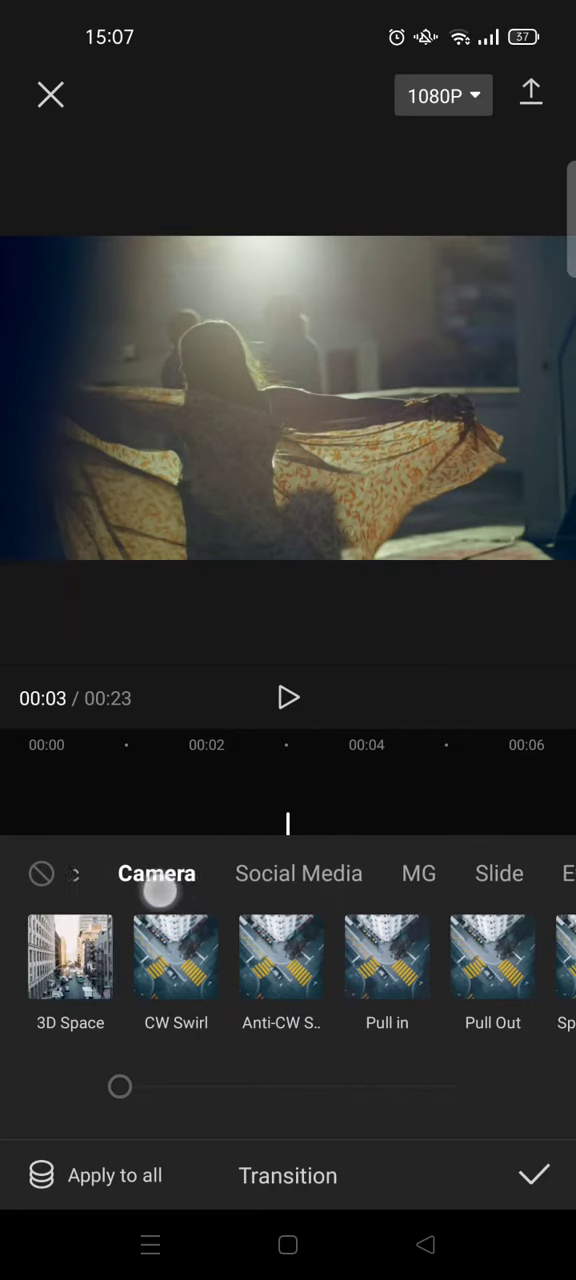
left_click(387, 957)
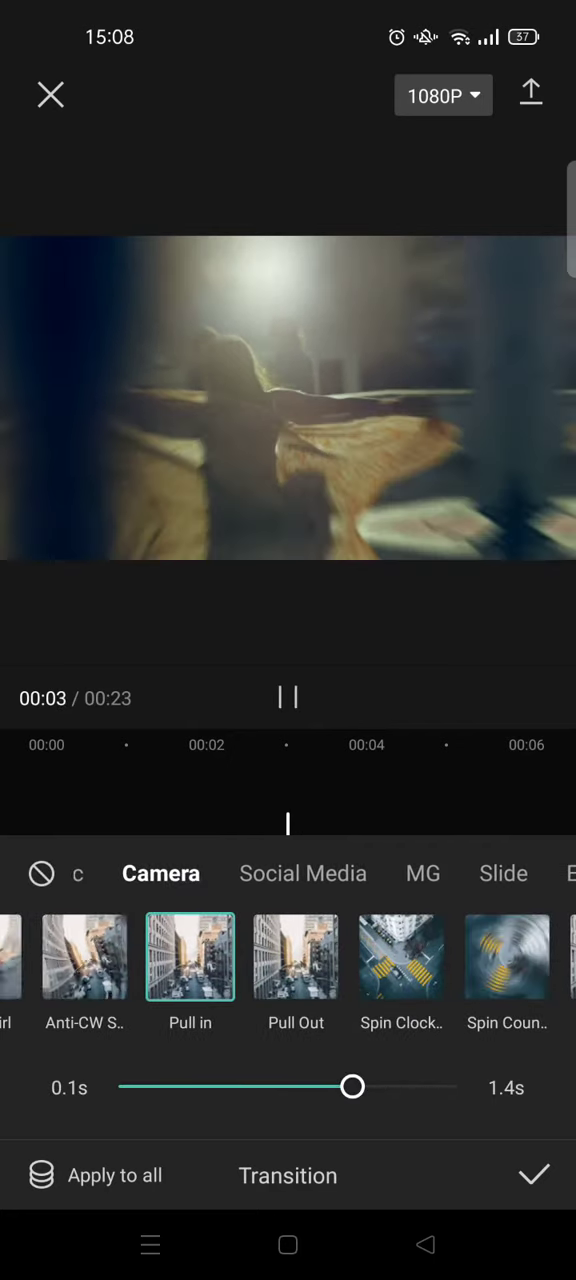
left_click(533, 1175)
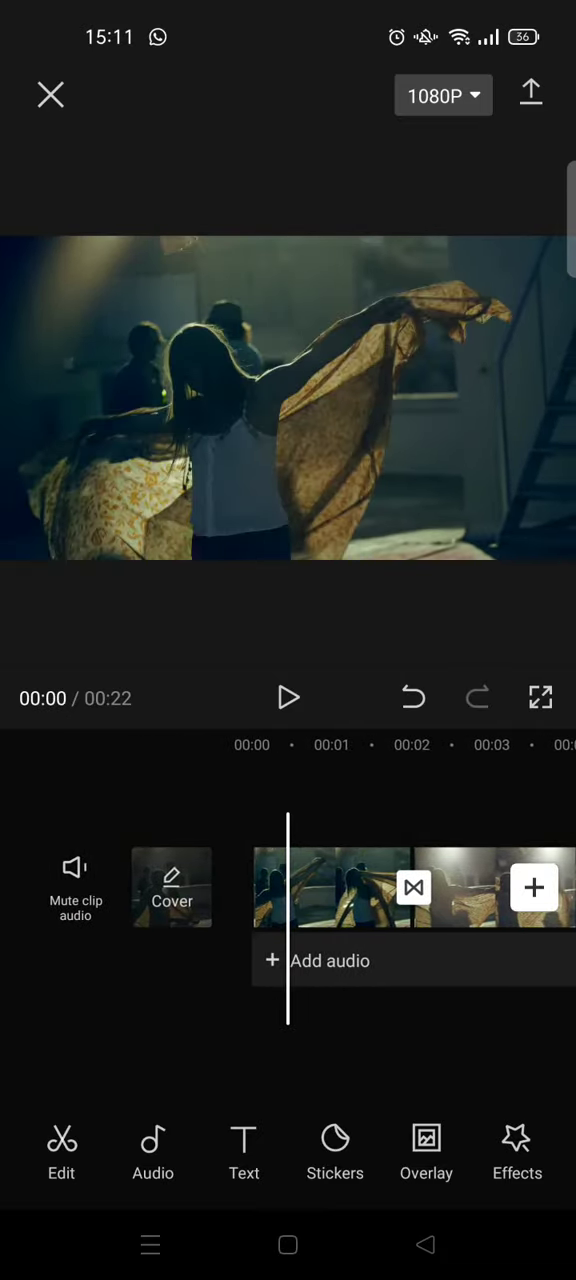
left_click(288, 698)
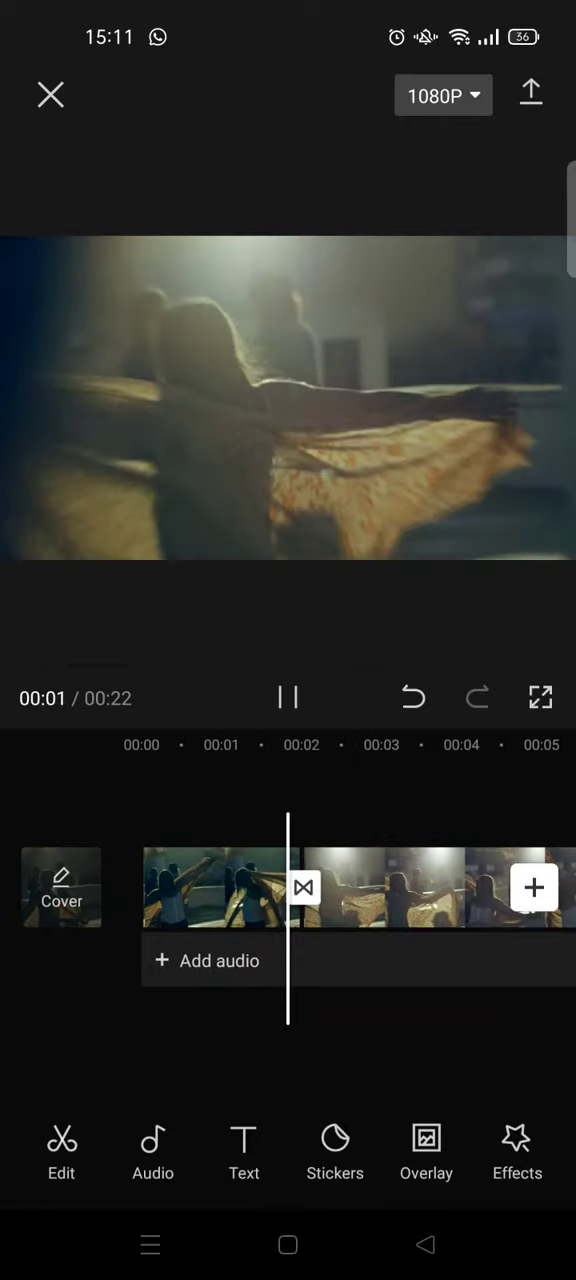